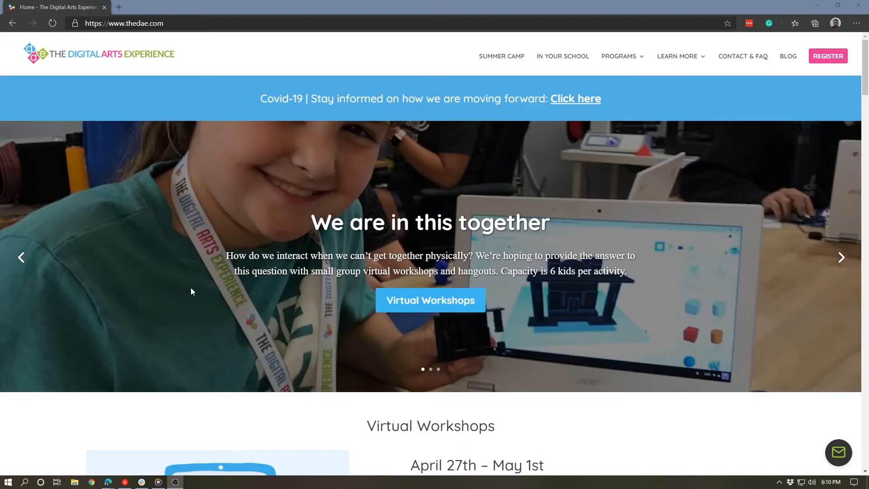
mouse_move(100, 376)
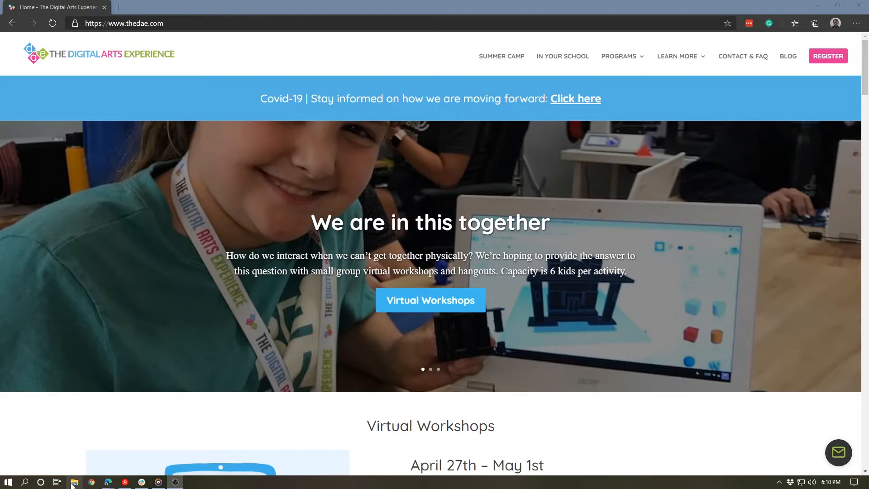
mouse_move(73, 481)
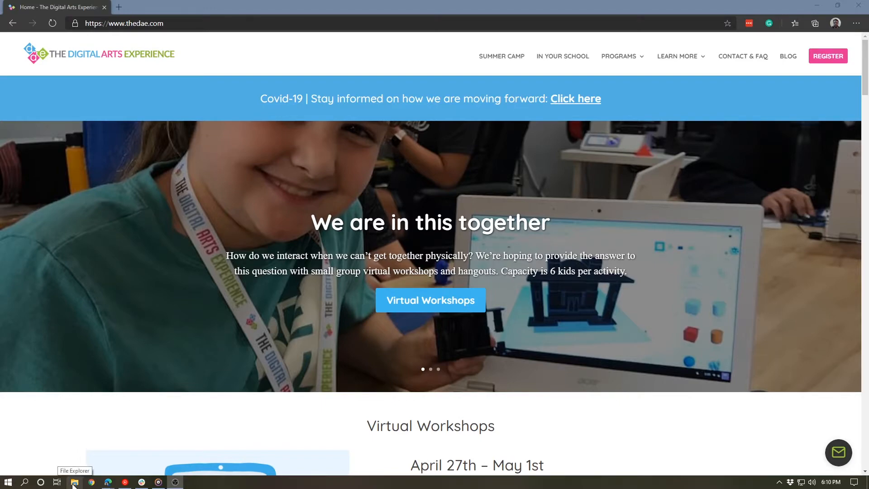
Step: Launch File Explorer and go into Rob's Folder in Documents, listing its eight files
click(73, 482)
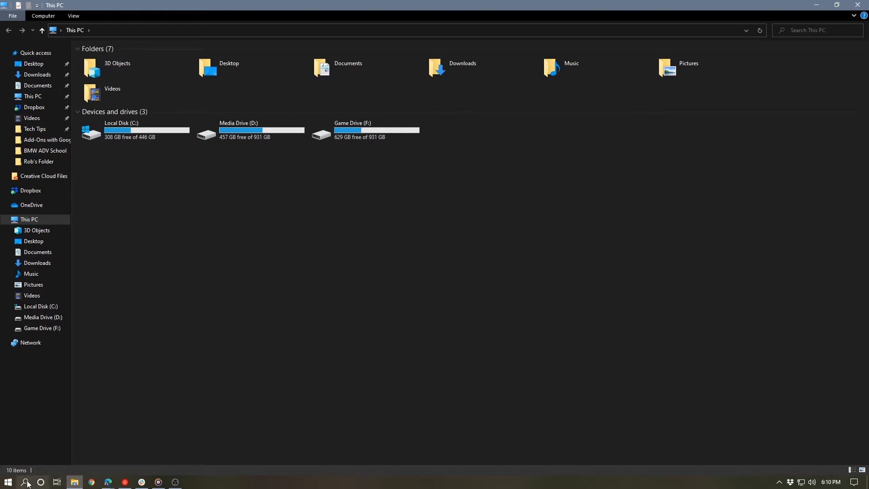
click(7, 482)
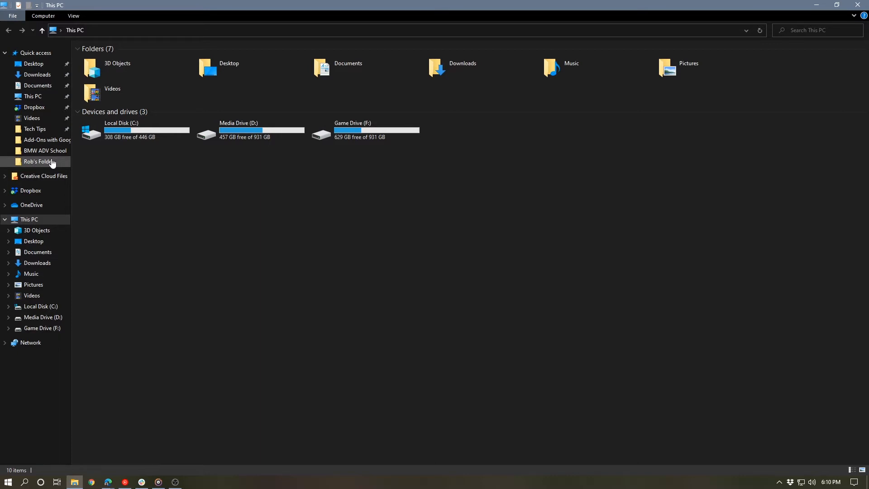
double_click(38, 161)
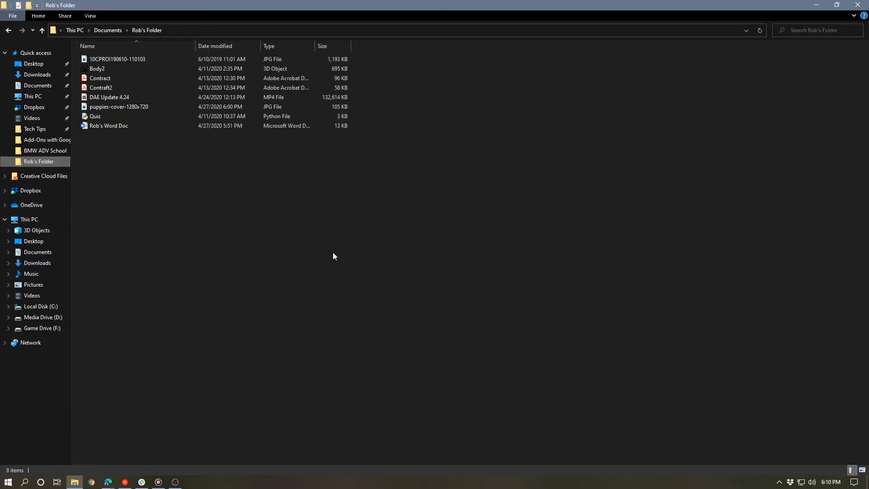
mouse_move(108, 126)
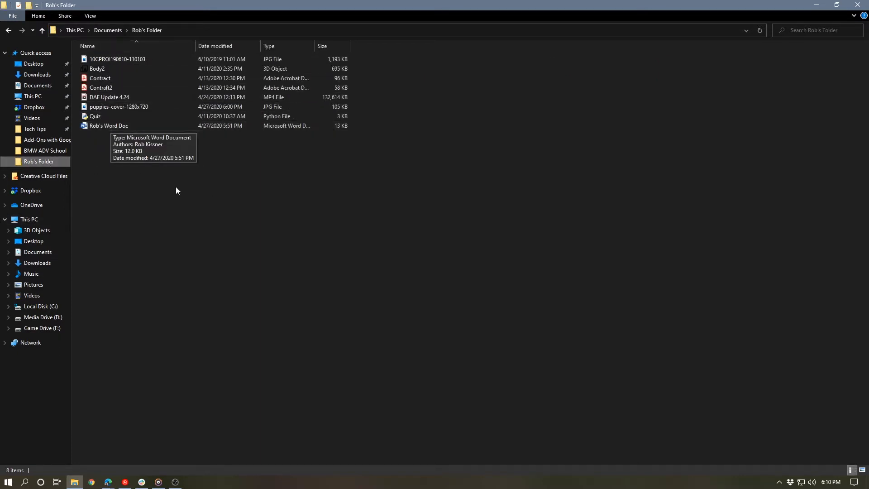
mouse_move(159, 167)
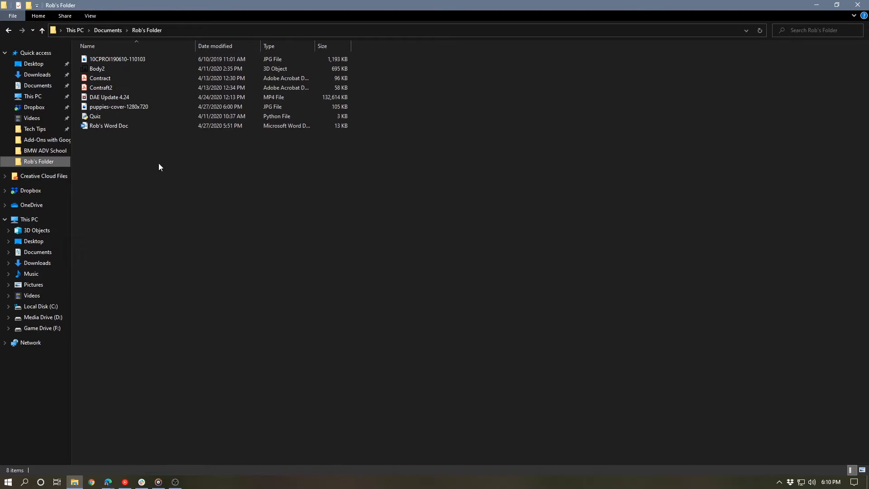
mouse_move(127, 153)
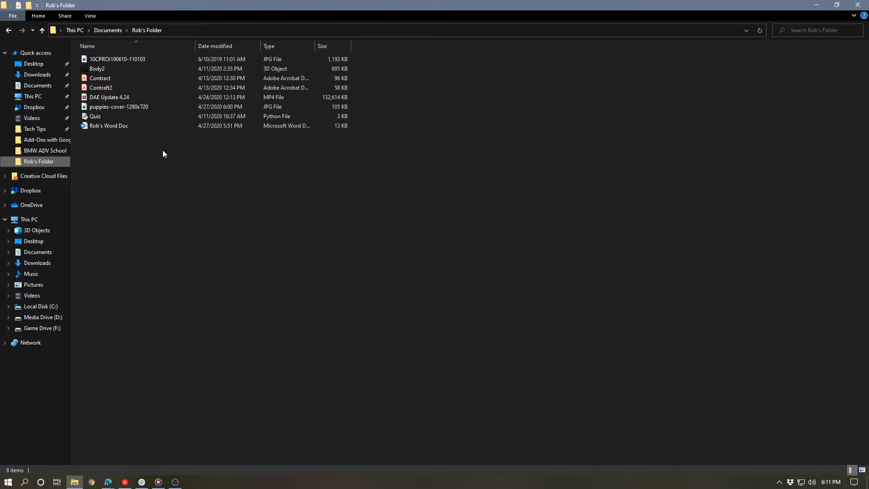
click(108, 97)
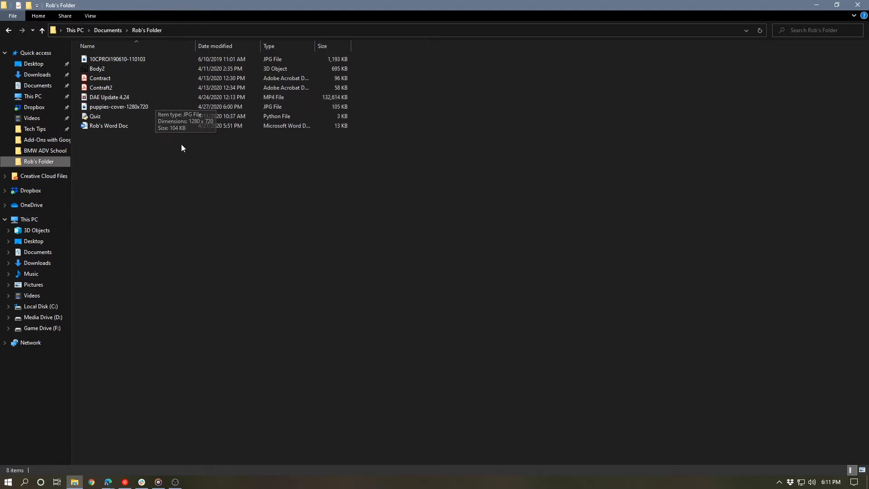
mouse_move(203, 136)
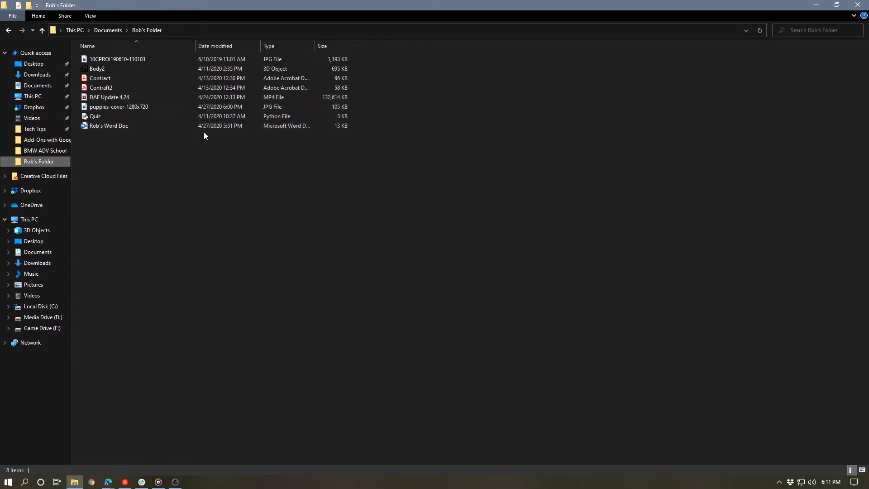
mouse_move(223, 172)
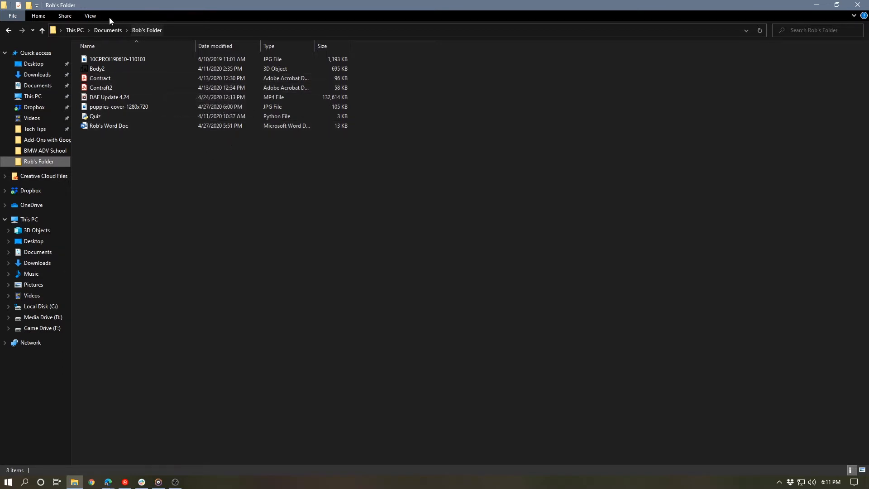
Step: Enable the Preview pane from the View ribbon's Panes group
click(90, 15)
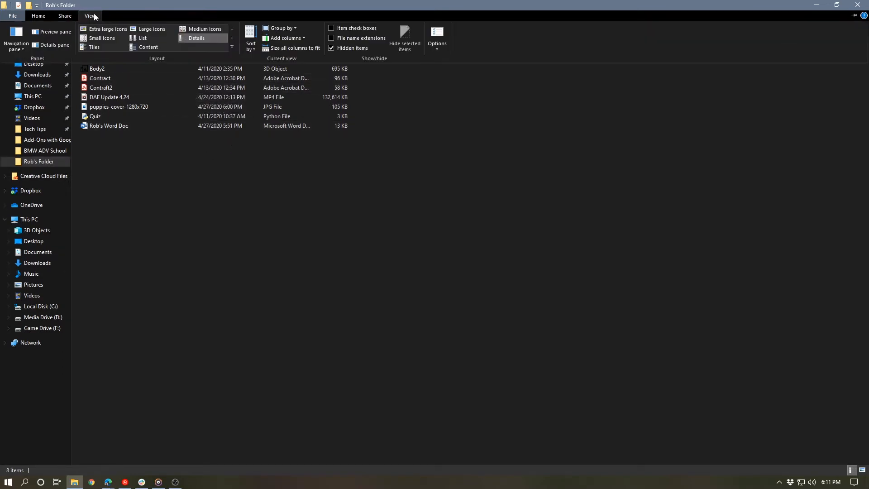
mouse_move(51, 32)
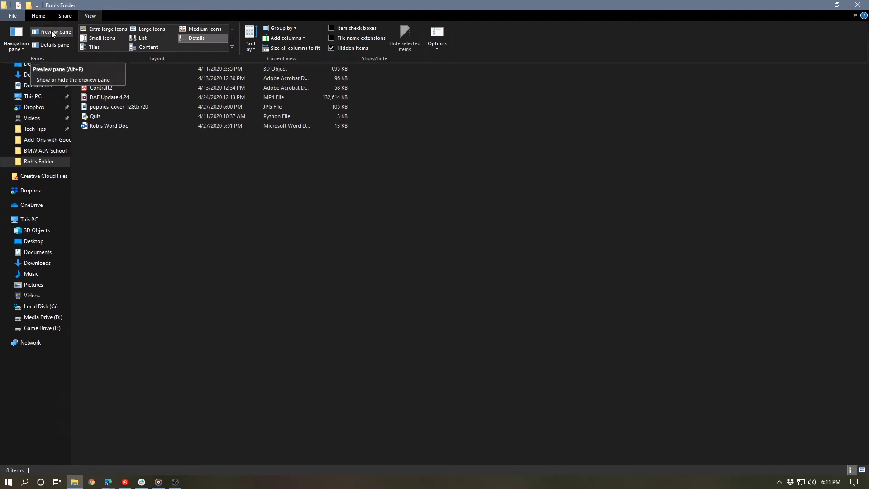
click(51, 36)
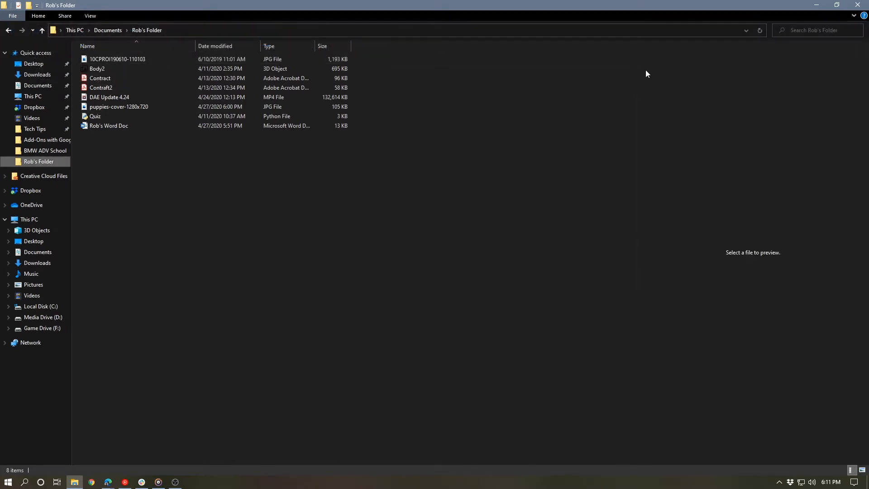
mouse_move(729, 86)
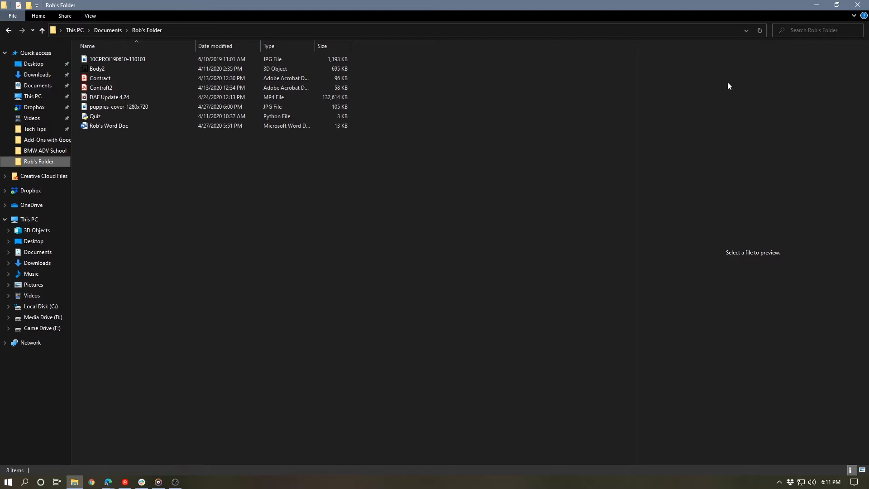
mouse_move(747, 258)
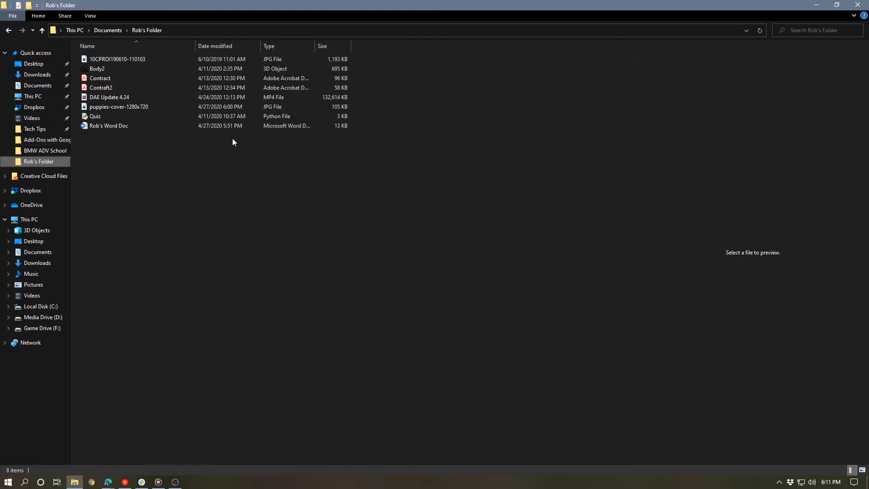
Step: Preview the signed Contract PDF at a larger pane width, then the unsigned Contract2
click(100, 78)
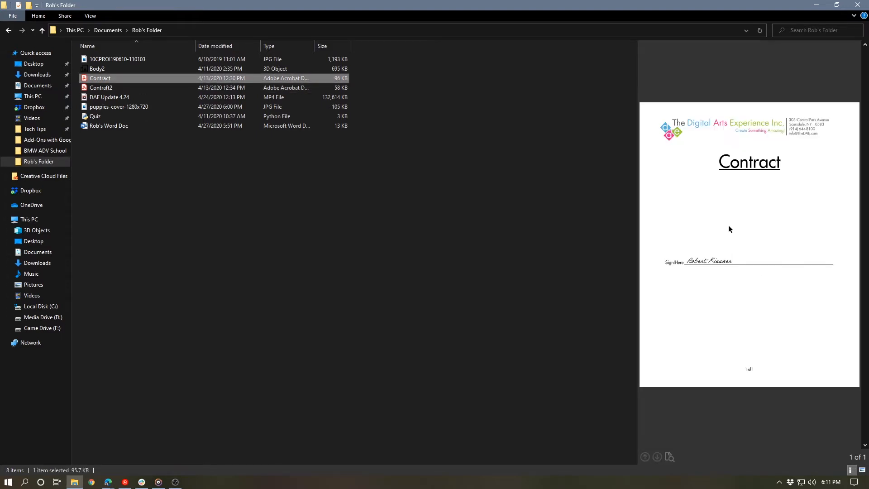
mouse_move(770, 107)
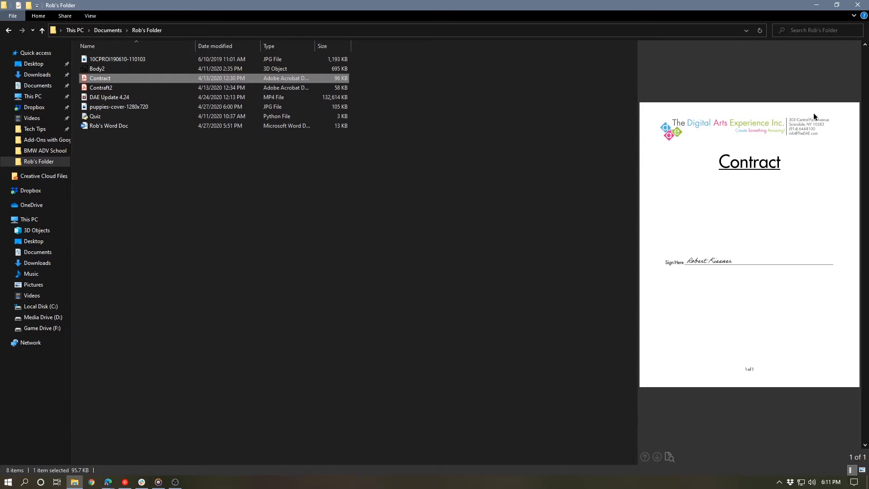
mouse_move(641, 268)
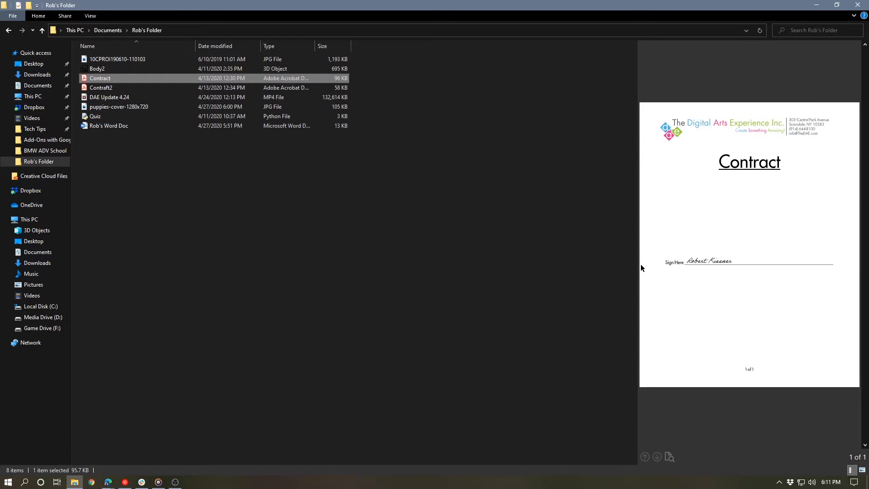
drag(638, 270, 549, 270)
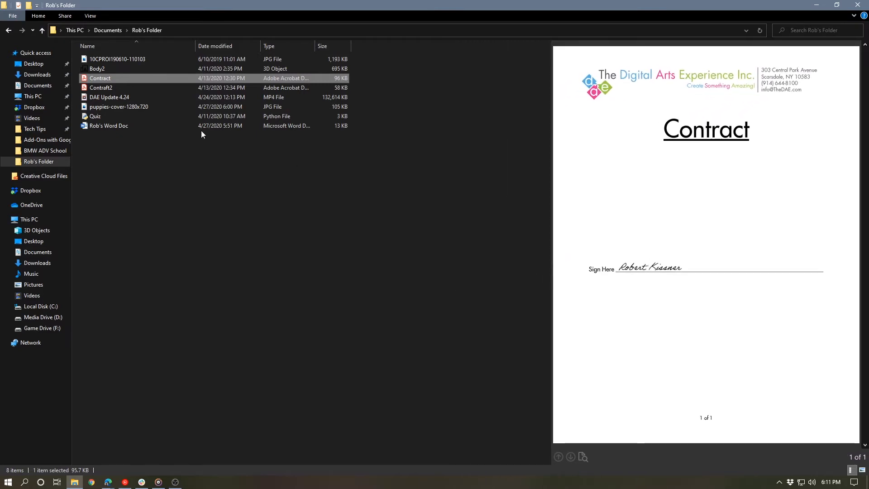
click(101, 88)
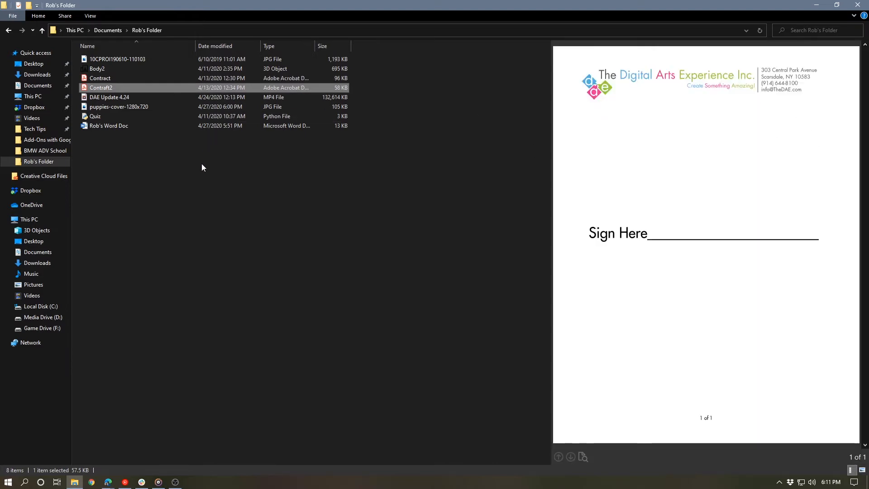
mouse_move(110, 136)
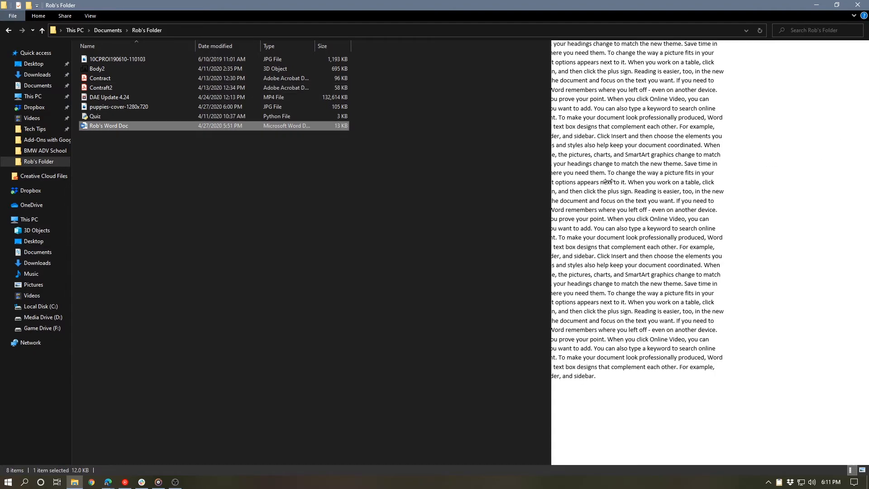
mouse_move(811, 163)
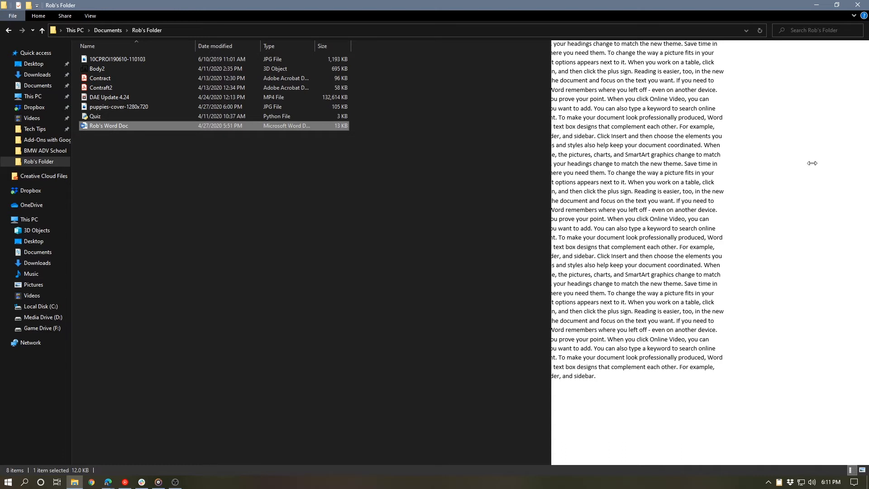
mouse_move(564, 248)
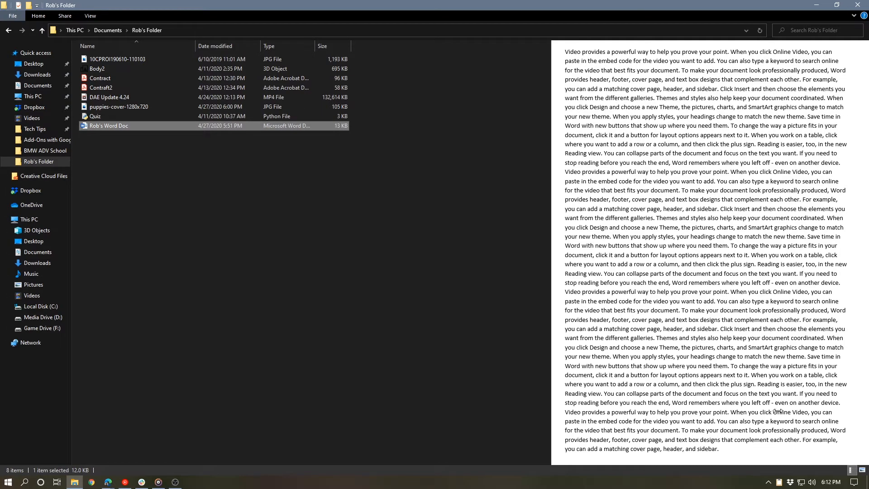
mouse_move(605, 331)
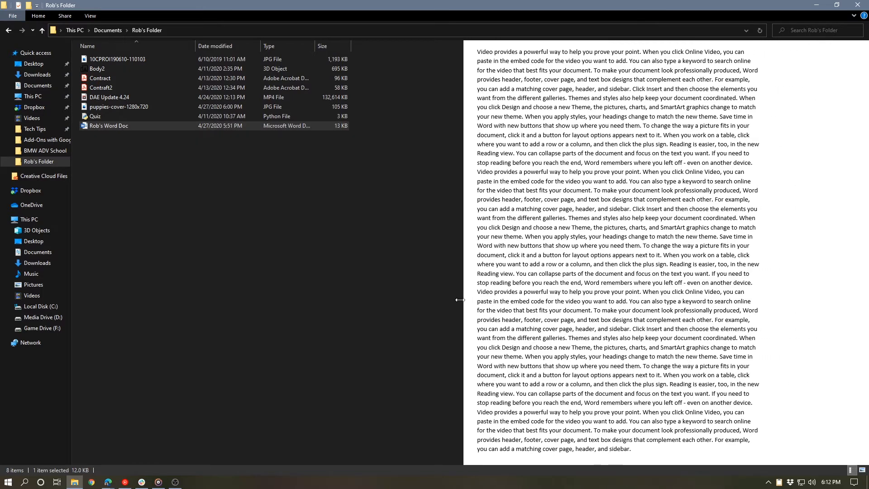
Step: Drag the preview pane's border to give the DAE Update 4.24 video more room
drag(460, 300, 623, 300)
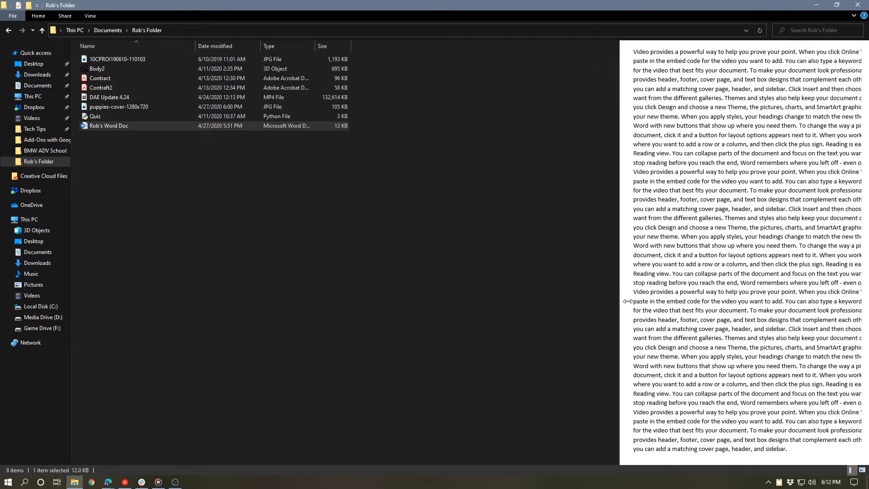
mouse_move(612, 265)
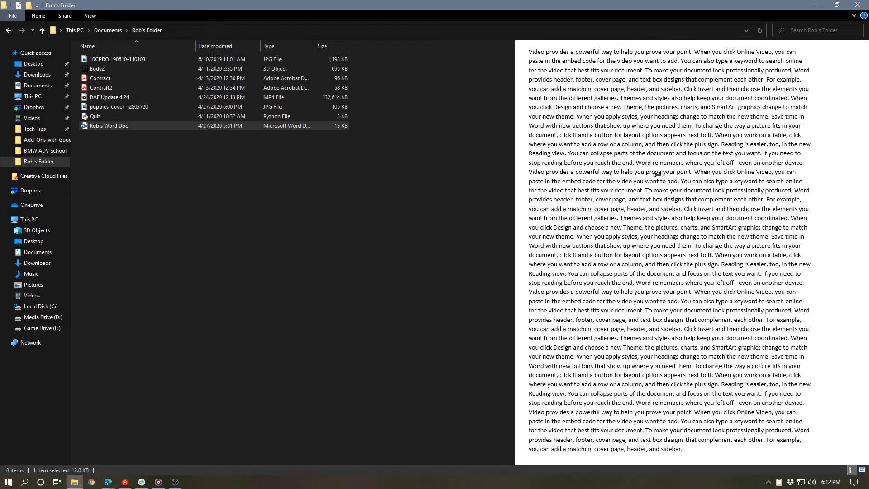
mouse_move(487, 266)
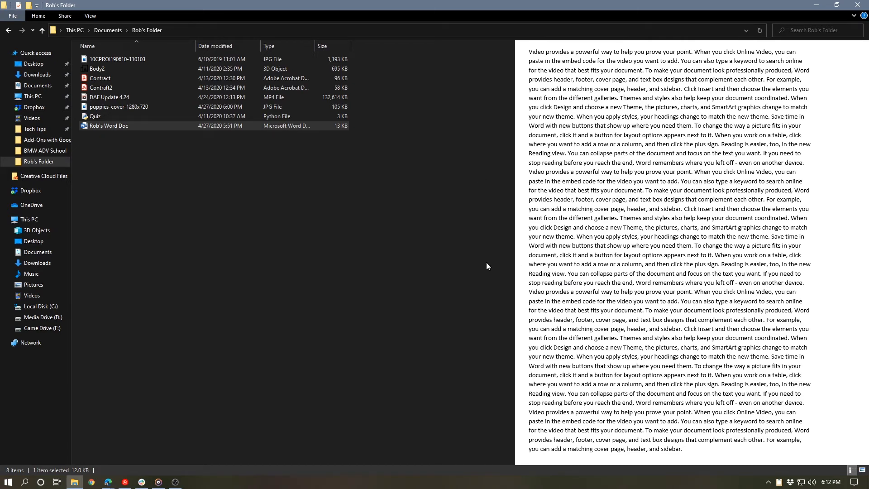
mouse_move(241, 187)
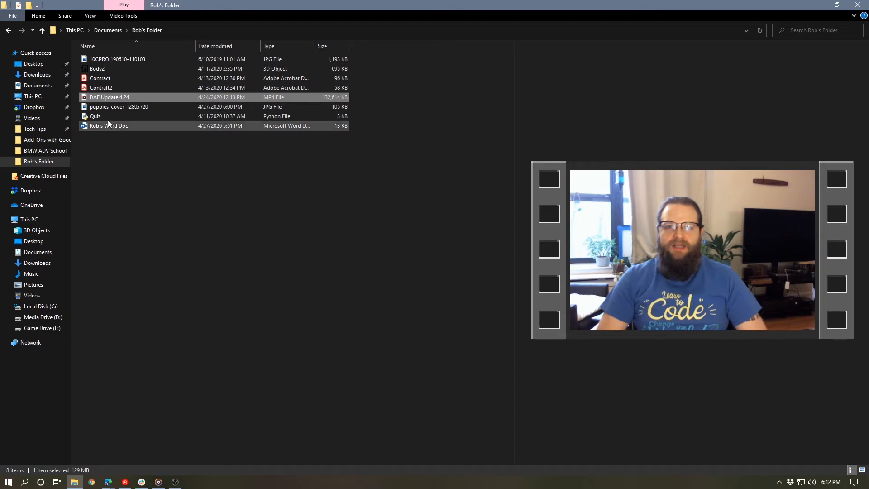
Step: Select Quiz and Body2, both reporting 'No preview available.'
click(95, 116)
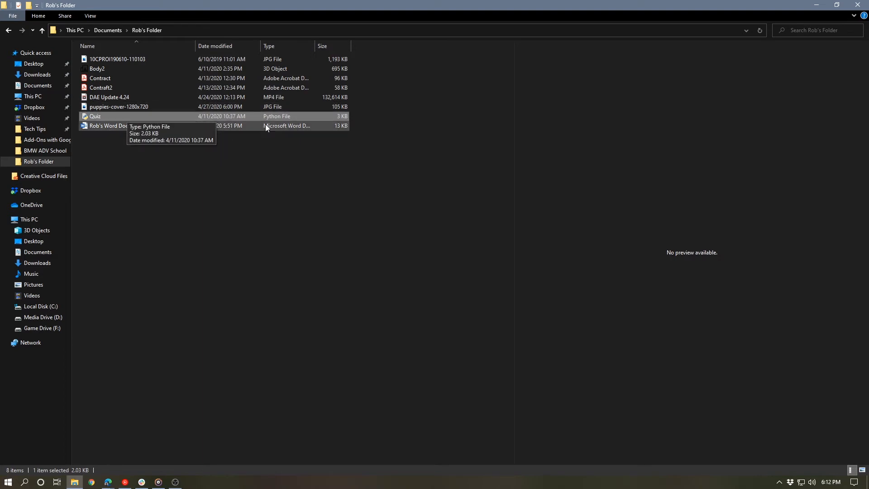
mouse_move(395, 127)
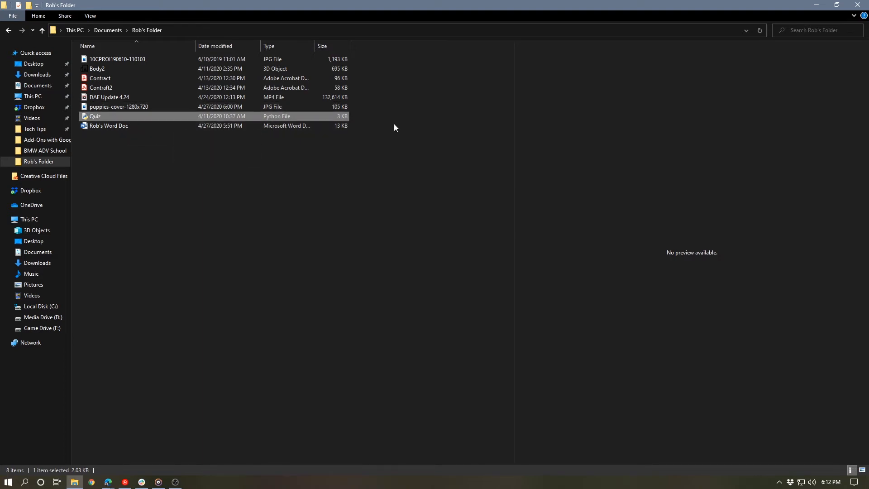
mouse_move(827, 186)
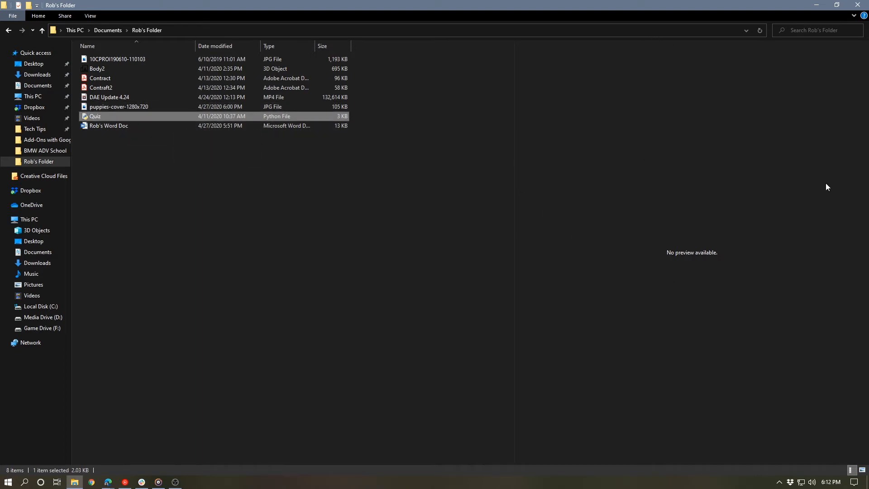
mouse_move(444, 203)
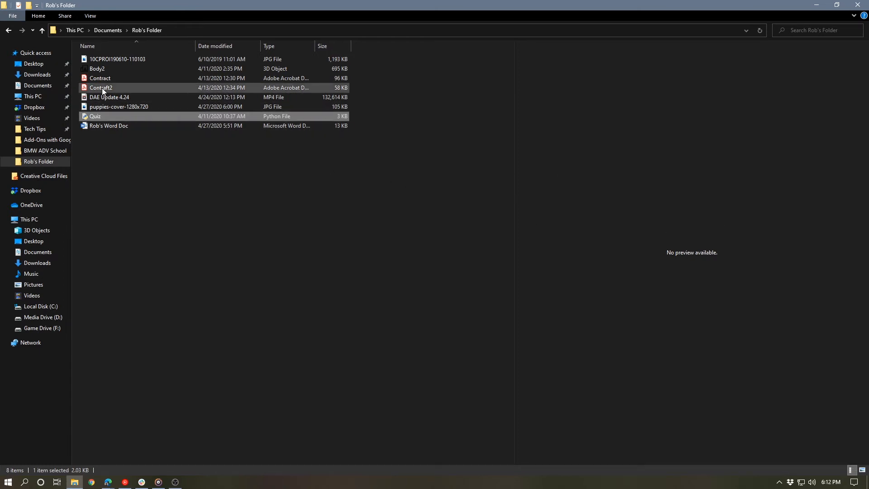
click(97, 68)
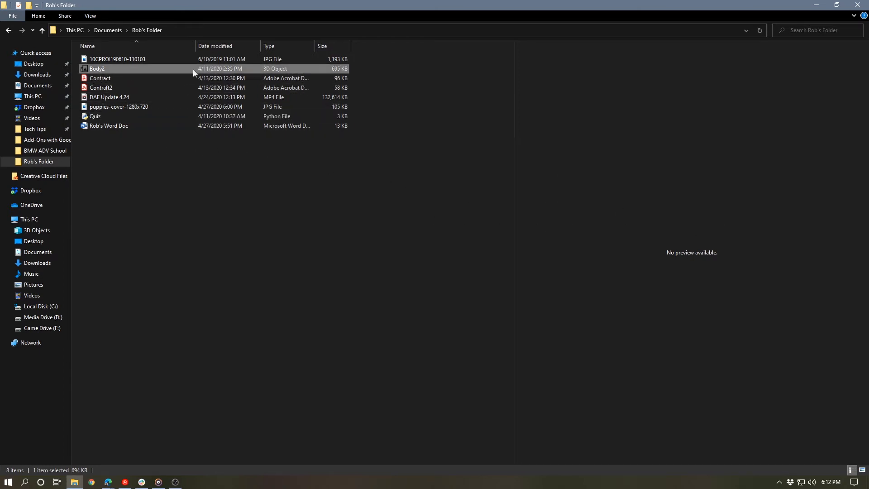
mouse_move(750, 234)
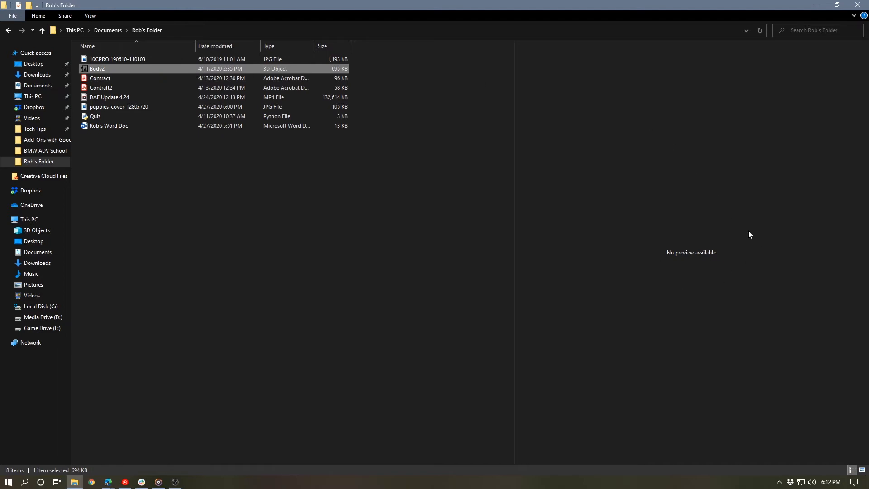
mouse_move(342, 196)
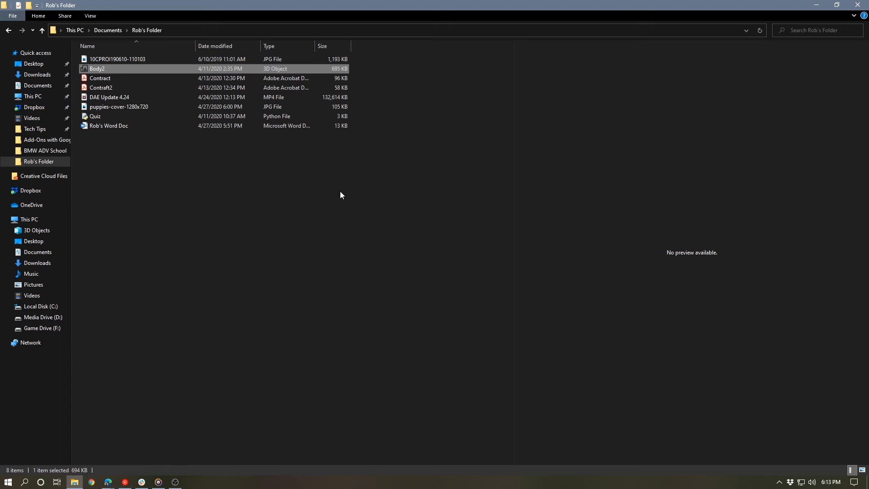
mouse_move(295, 209)
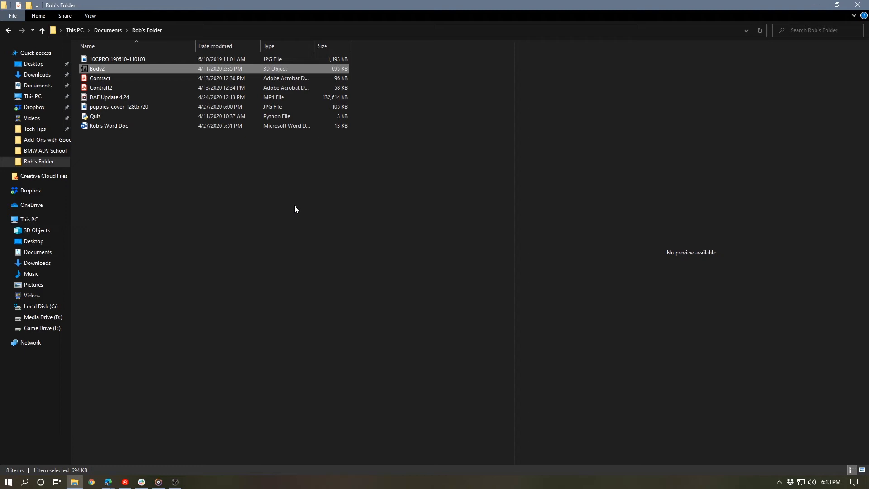
mouse_move(198, 151)
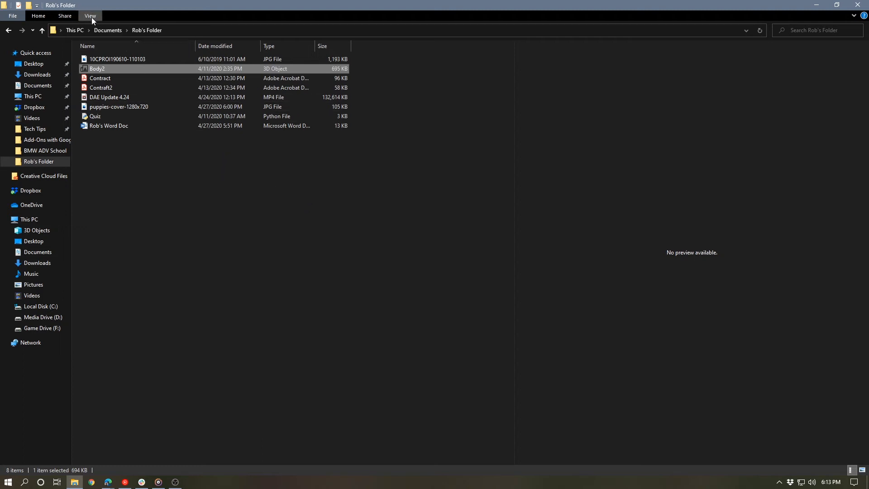
Step: Switch the right-hand pane to Details, showing Body2's type, size and dates
click(90, 15)
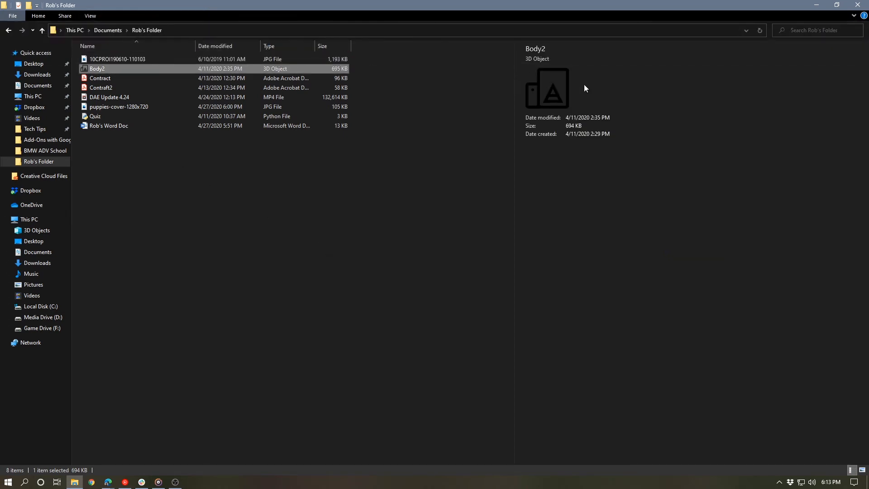
mouse_move(716, 144)
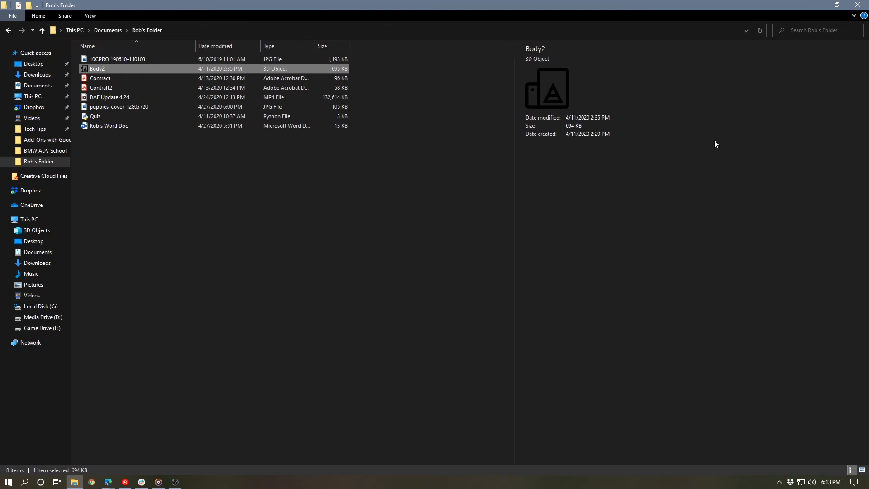
mouse_move(552, 39)
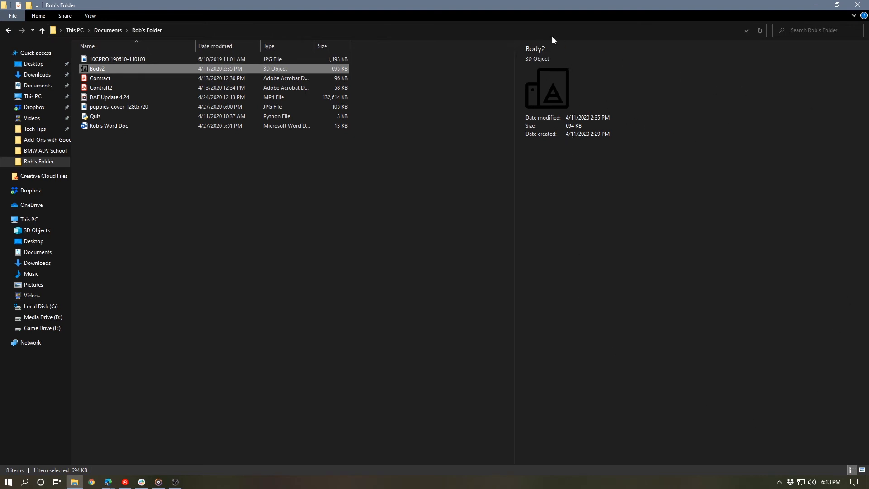
mouse_move(547, 64)
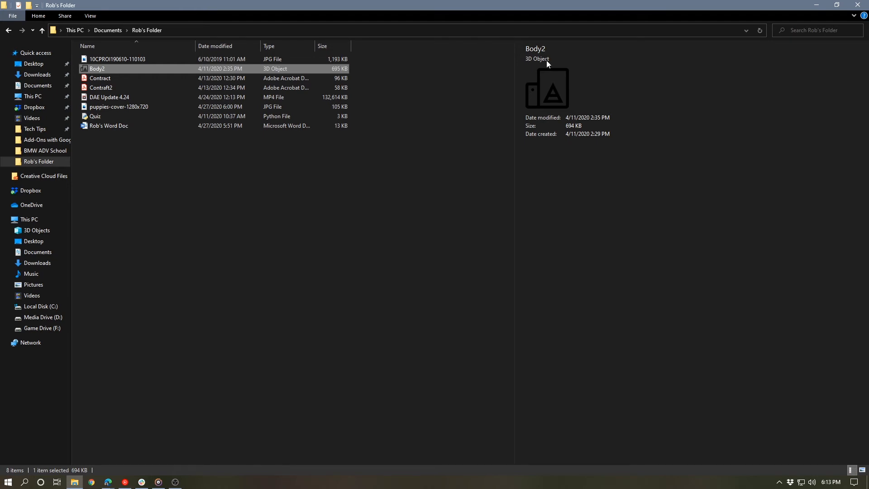
mouse_move(572, 122)
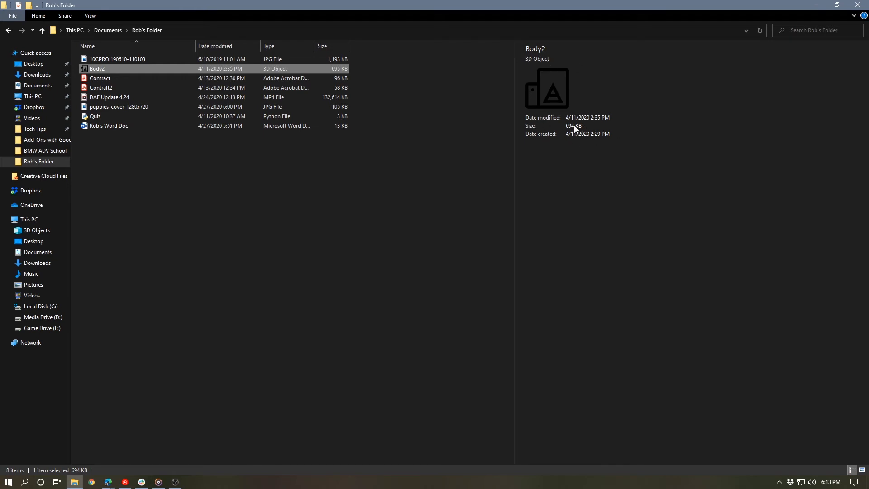
click(117, 58)
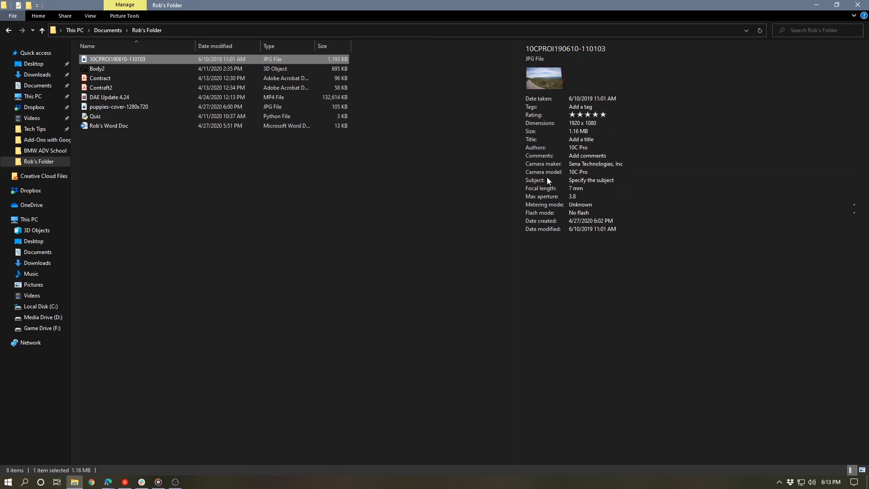
mouse_move(560, 188)
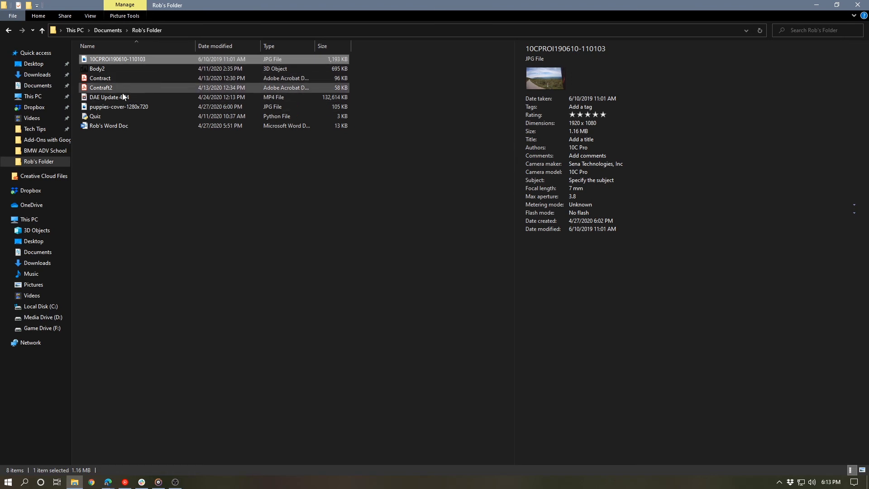
Step: Select DAE Update 4.24 MP4 to show its length, frame size, frame rate and bitrates
click(110, 97)
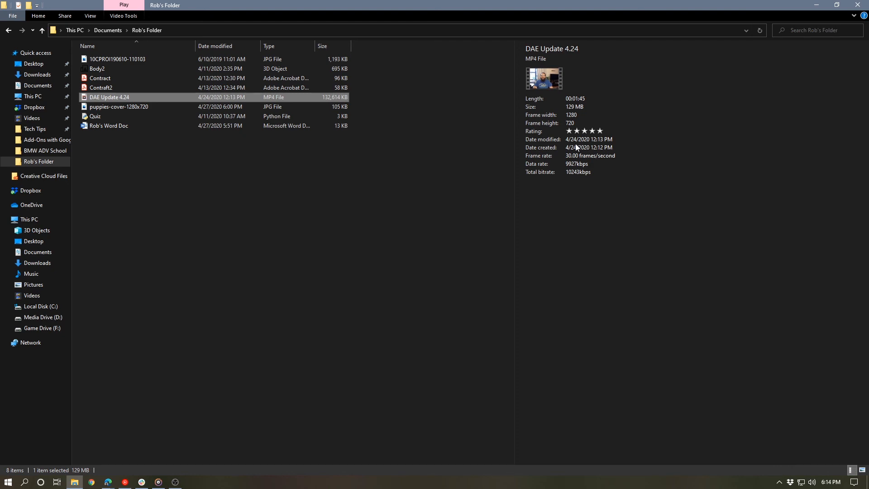
mouse_move(460, 131)
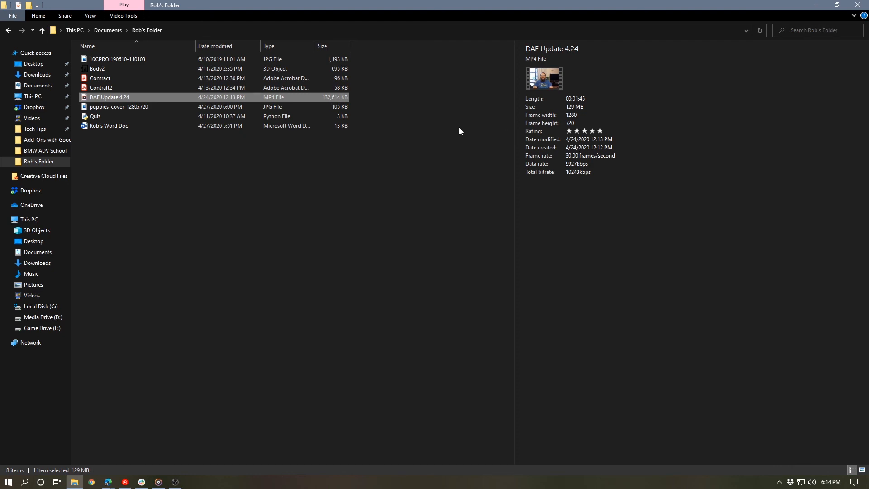